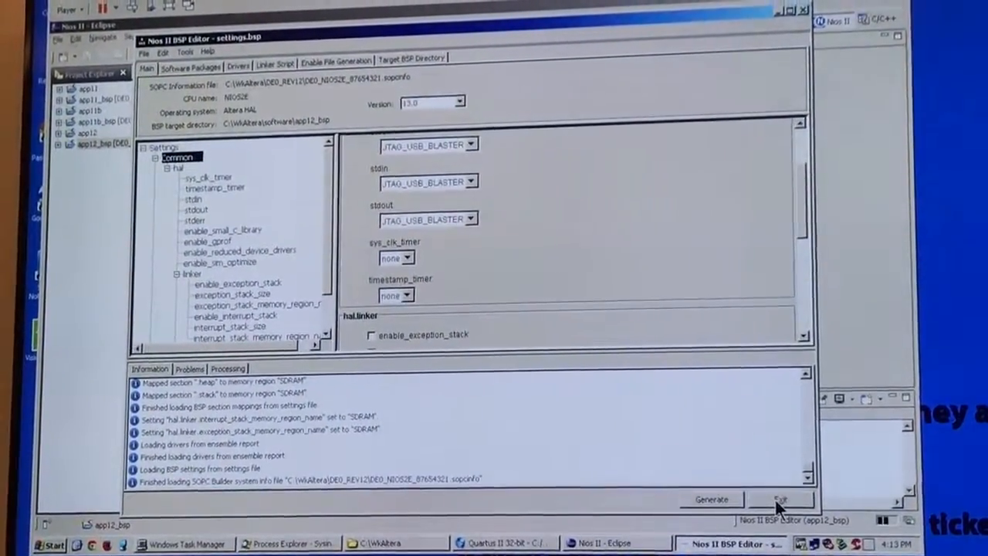
- Exit the app12_bsp settings editor and return to the Eclipse workspace
{"action": "left_click", "coordinate": [779, 497]}
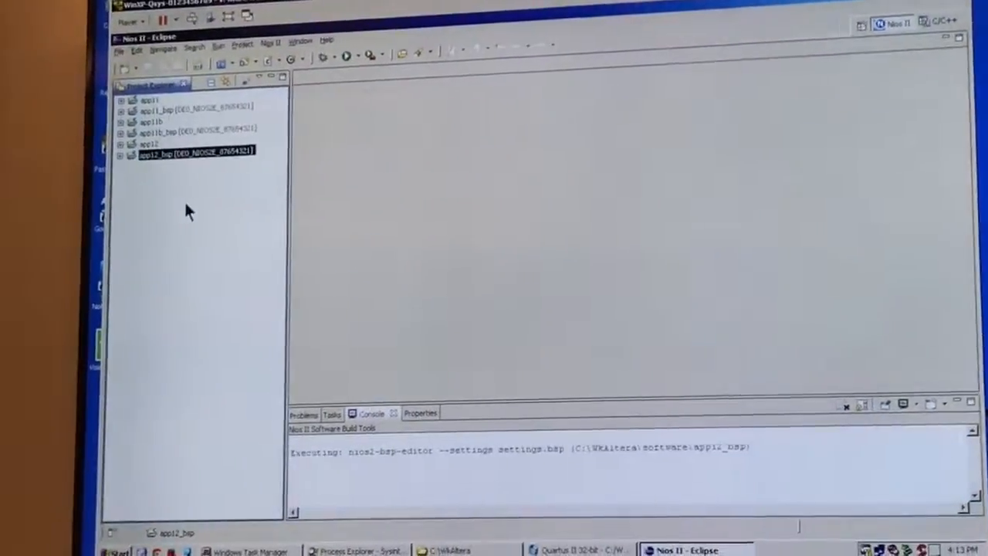
- Begin a Nios II Application and BSP from Template for DE0_NIOS2E_87654321.sopcinfo, default location unchecked
{"action": "right_click", "coordinate": [188, 153]}
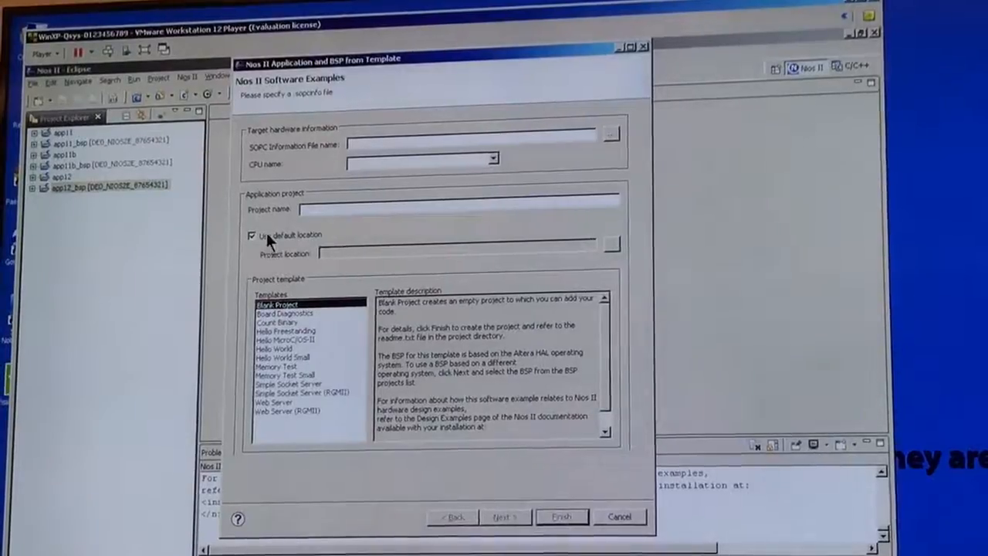
{"action": "left_click", "coordinate": [608, 132]}
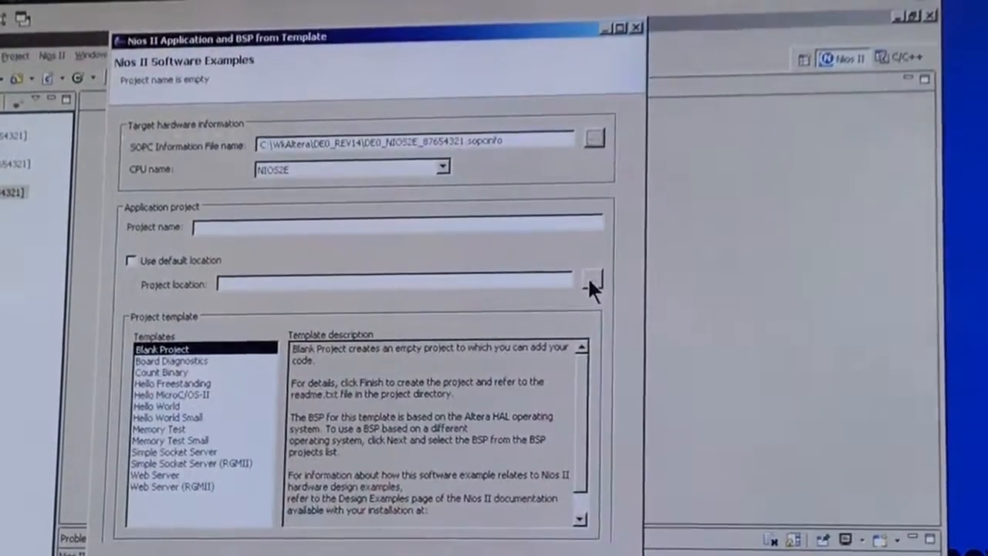
- Place the Blank Project application app14 in C:\WkAltera\software\app14
{"action": "left_click", "coordinate": [593, 281]}
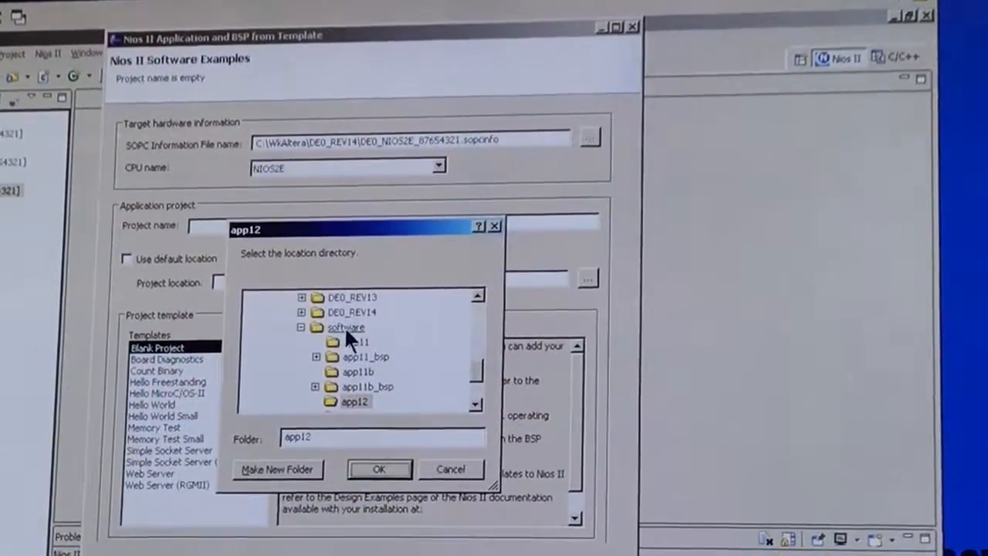
{"action": "left_click", "coordinate": [378, 469]}
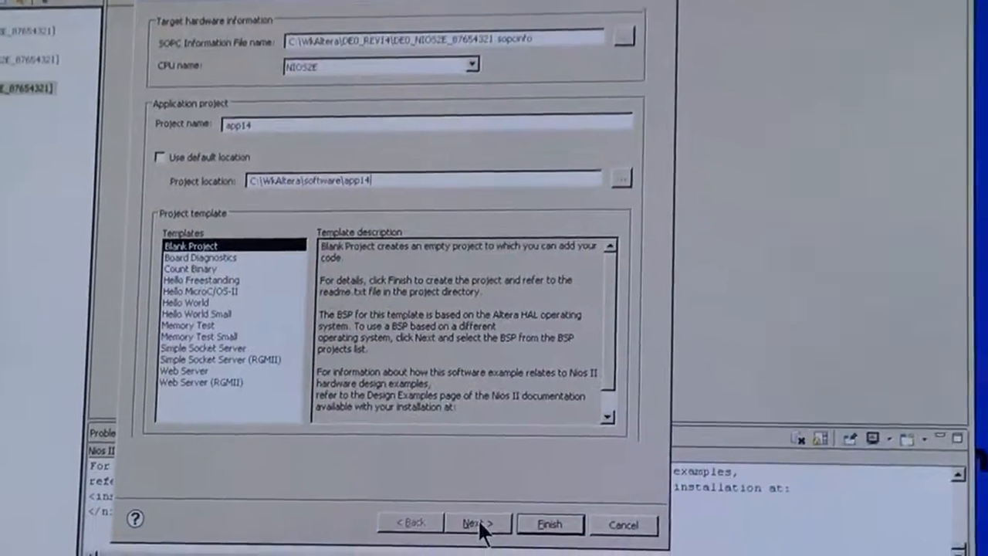
- Accept a new app14_bsp support package and finish creating app14 in the workspace
{"action": "left_click", "coordinate": [463, 525]}
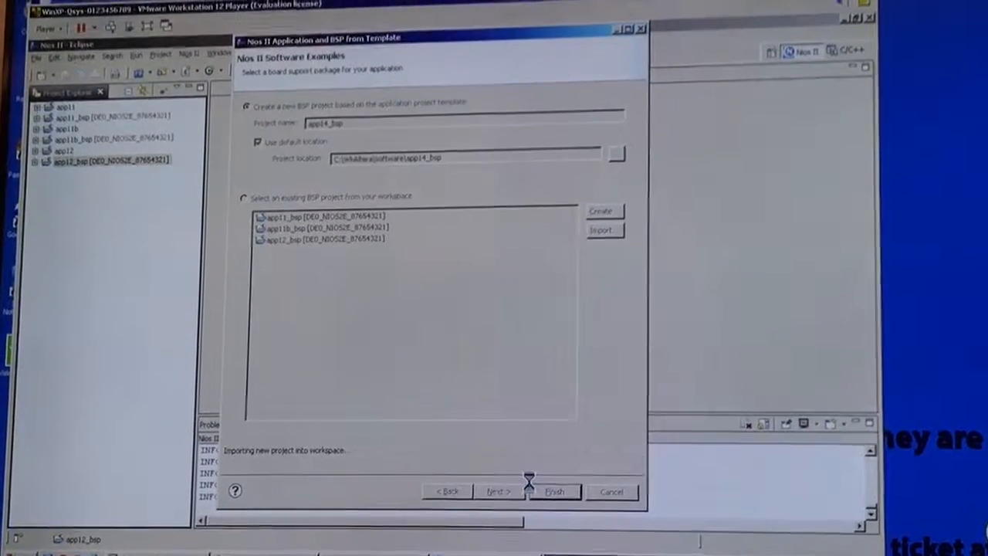
{"action": "left_click", "coordinate": [559, 491]}
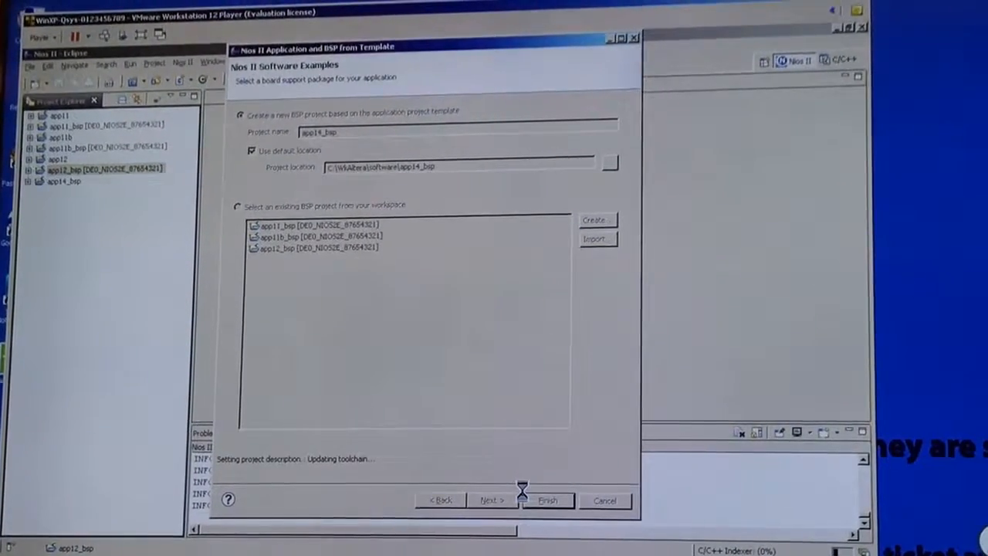